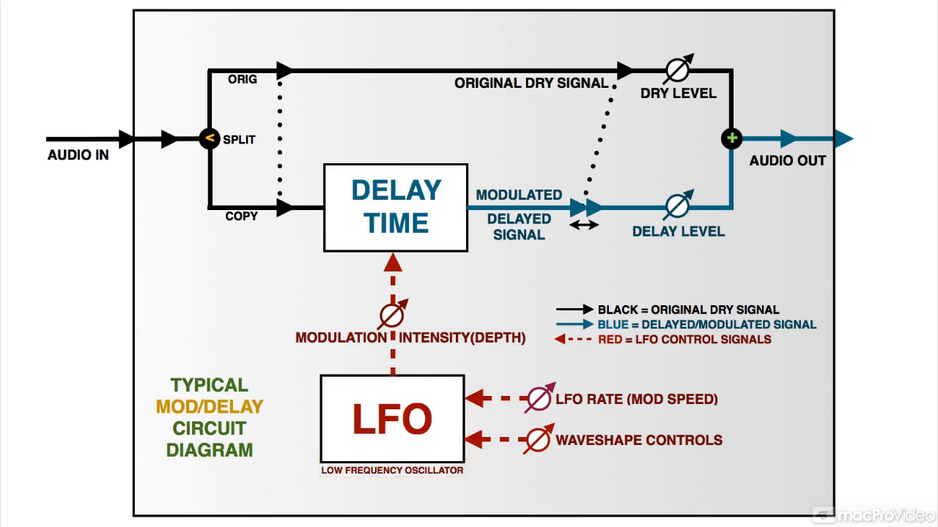
# - Highlight the Delay Time block, then show the plain unmodulated Delayed Signal path
pyautogui.click(396, 211)
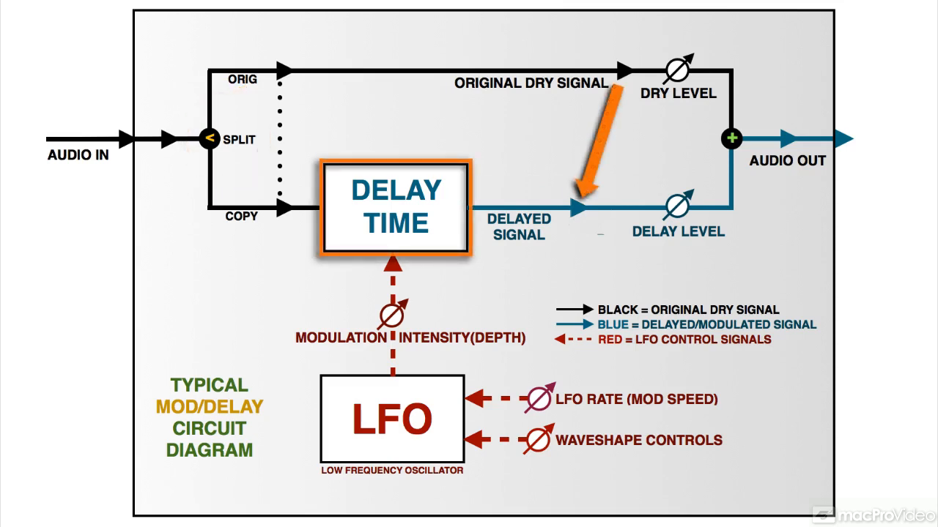
pyautogui.click(729, 135)
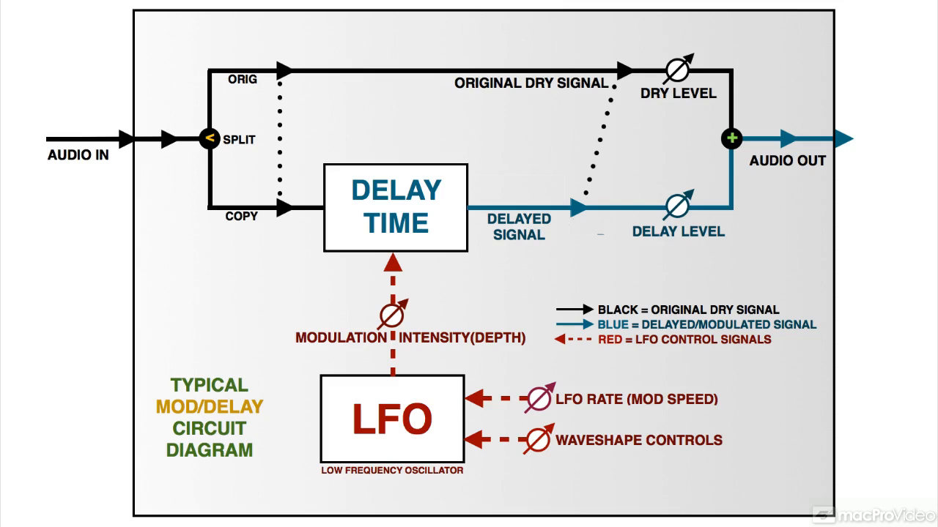
# - Highlight the orange LFO arrow running up into Delay Time, relabelling the signal as modulated
pyautogui.click(583, 214)
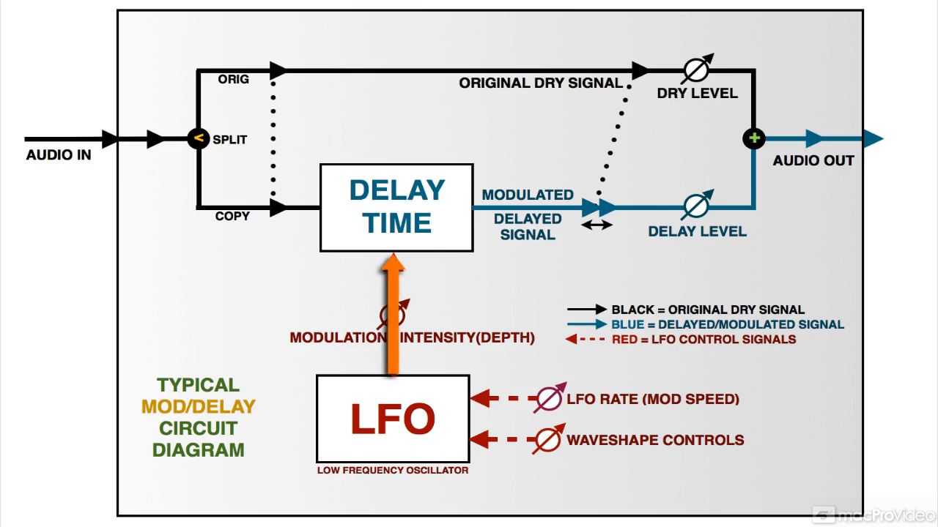
# - Overlay the Flanger plugin at a 4-bar rate, tying its Rate knob to the LFO Rate label
pyautogui.click(588, 217)
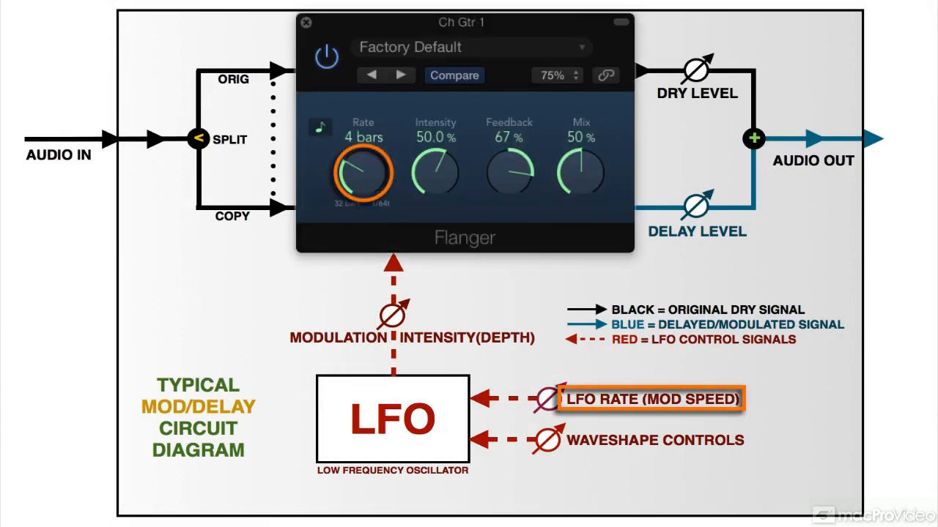
# - Swap the Flanger overlay for the Chorus plugin with Intensity highlighted, then return to the plain diagram
pyautogui.click(308, 23)
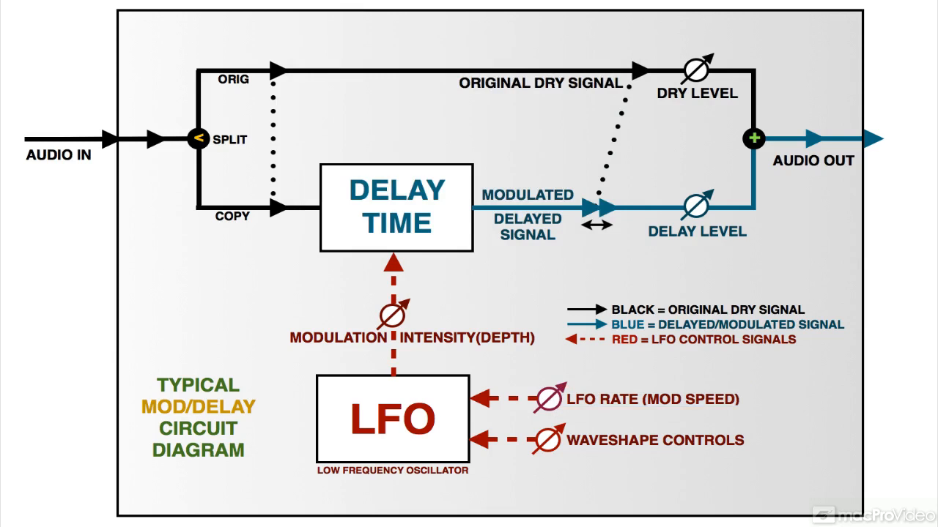
pyautogui.click(411, 337)
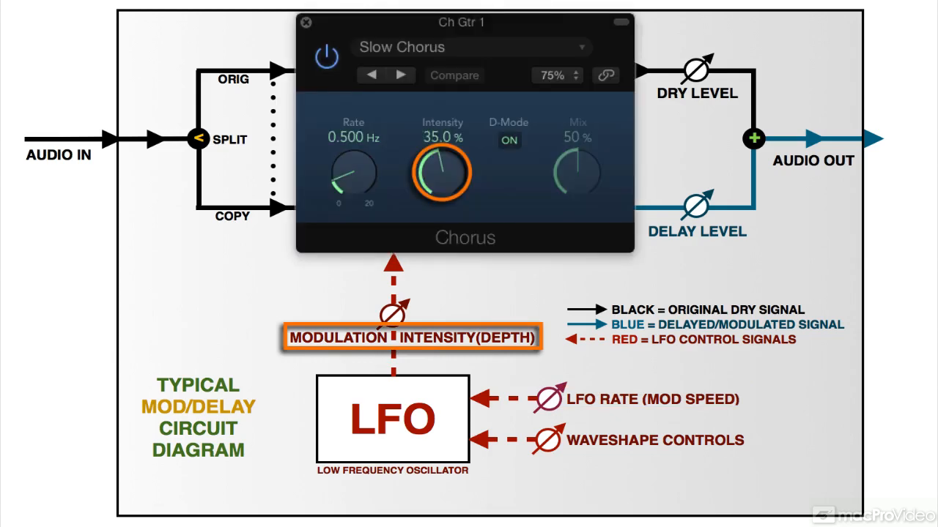
pyautogui.click(307, 24)
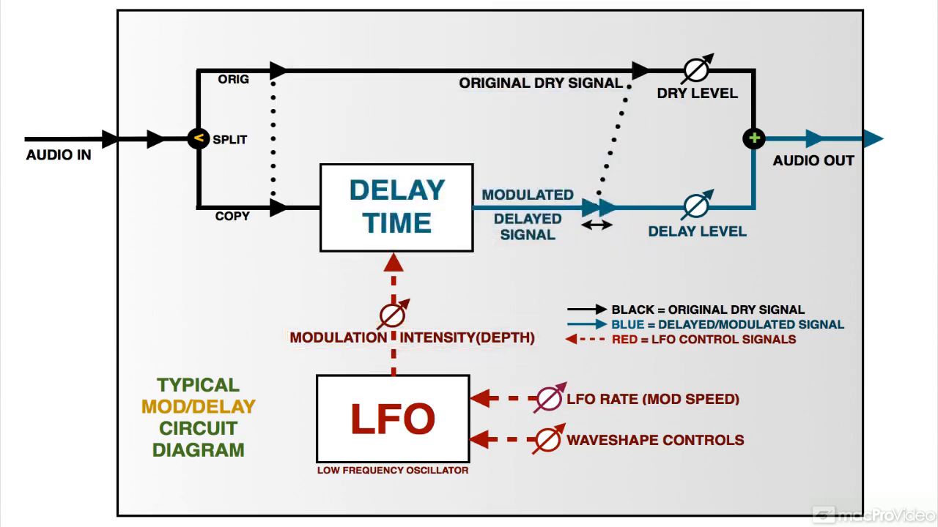